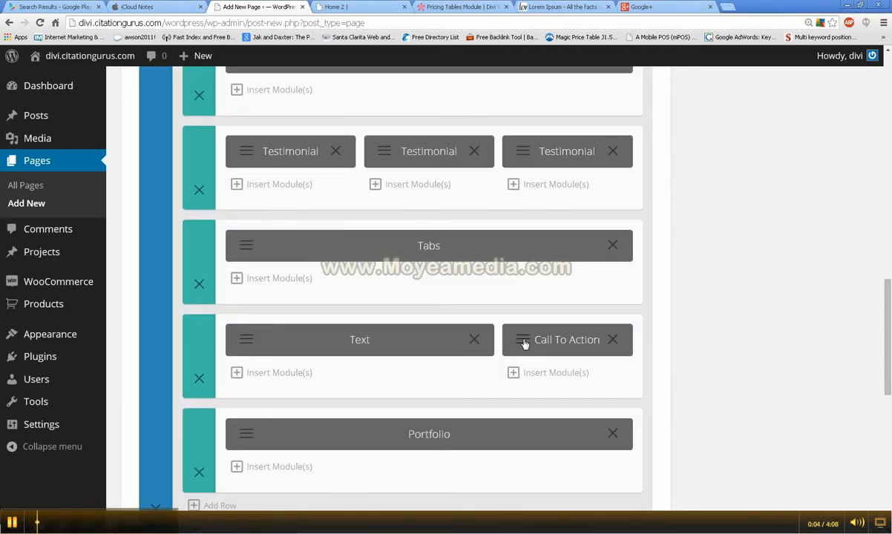
# Step: Bring up the Call To Action module's settings and review its 'Demo 1' title, 'Call Now' button and green background
pyautogui.click(523, 340)
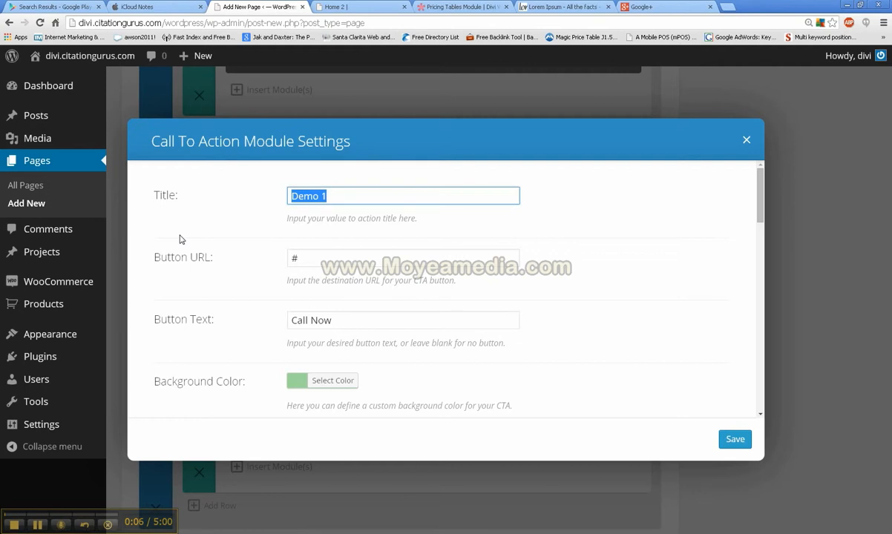
pyautogui.moveTo(167, 202)
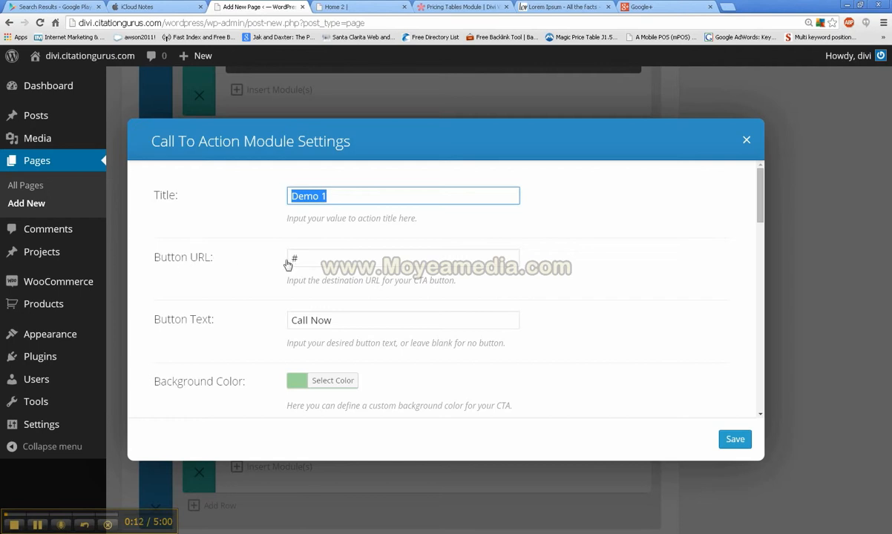
pyautogui.moveTo(320, 315)
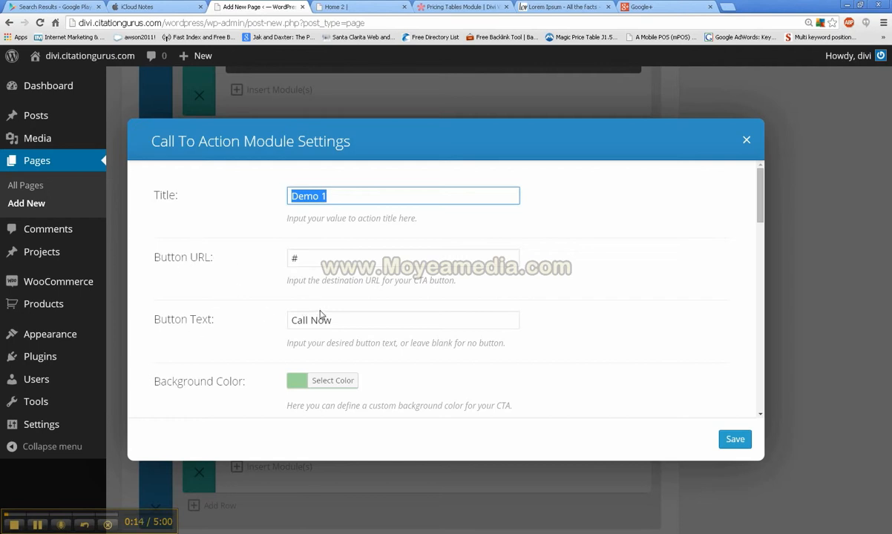
pyautogui.scroll(-3)
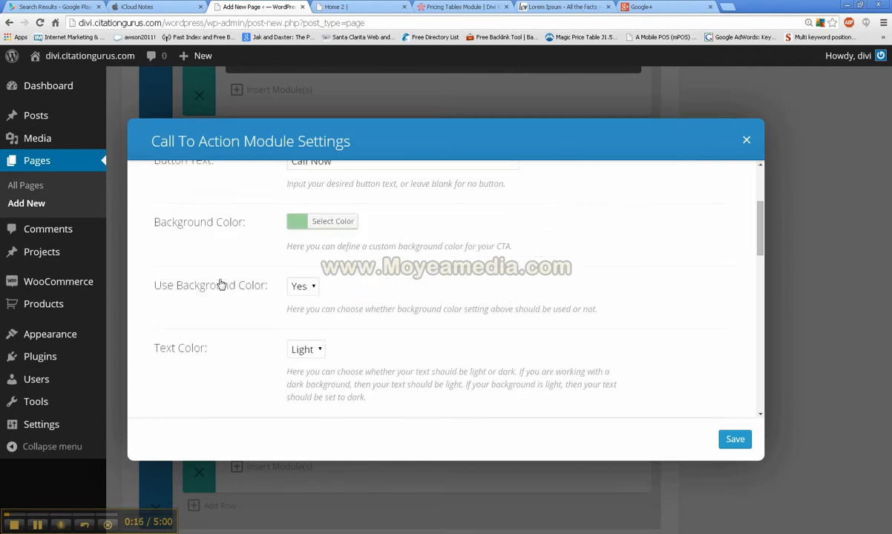
pyautogui.scroll(-3)
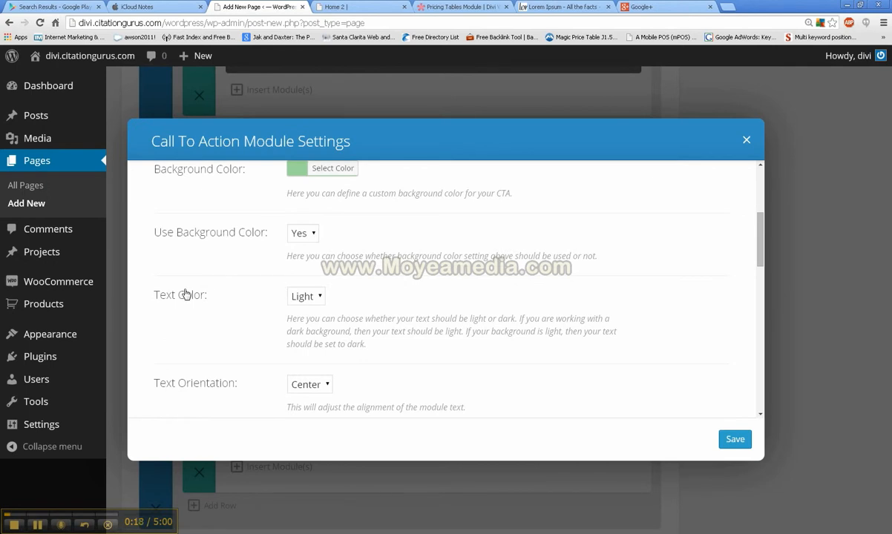
pyautogui.moveTo(202, 393)
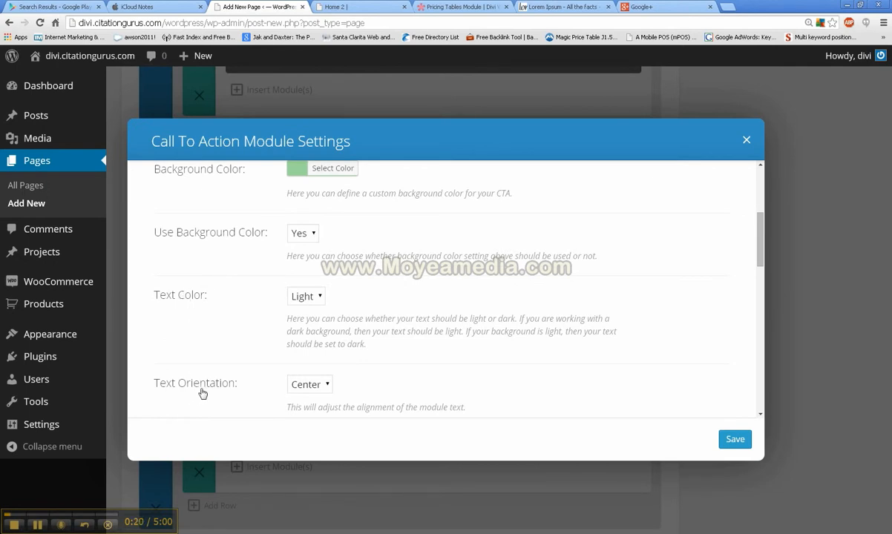
# Step: Keep the text orientation centred and review the light text colour options
pyautogui.click(309, 383)
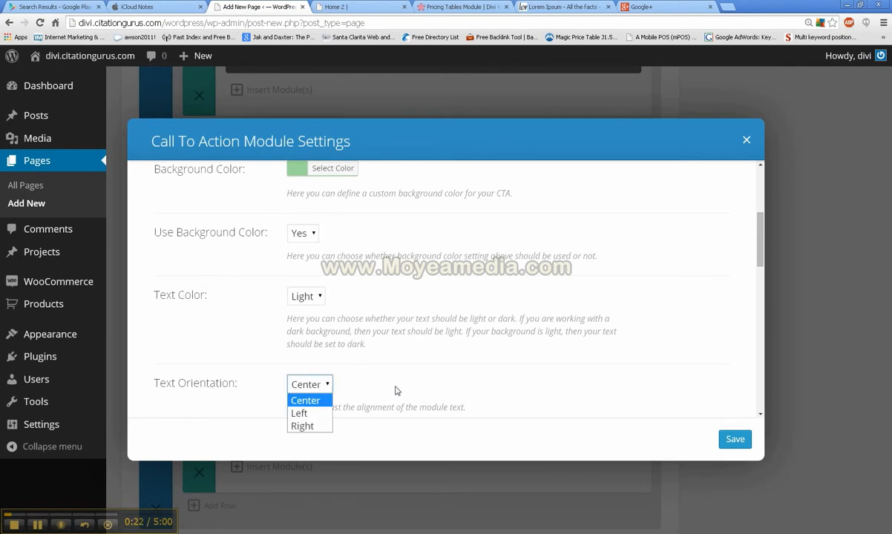
pyautogui.click(304, 400)
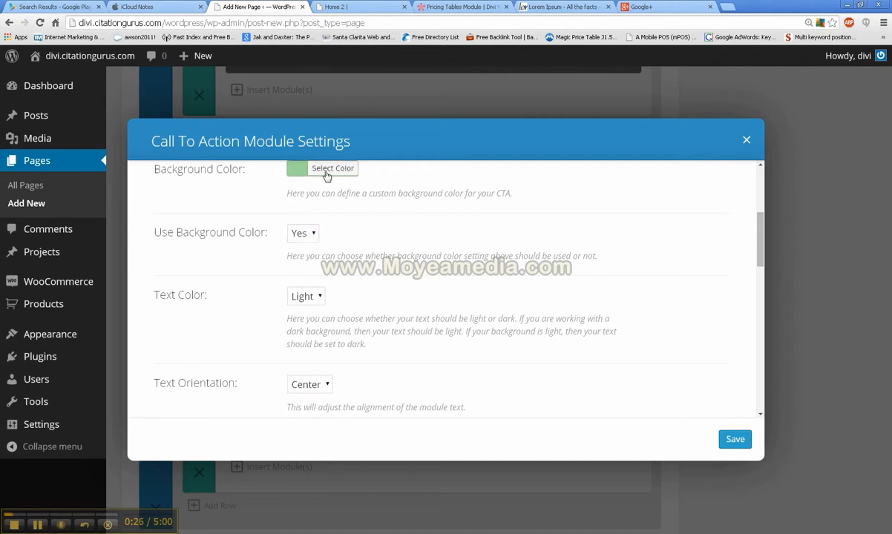
pyautogui.moveTo(235, 173)
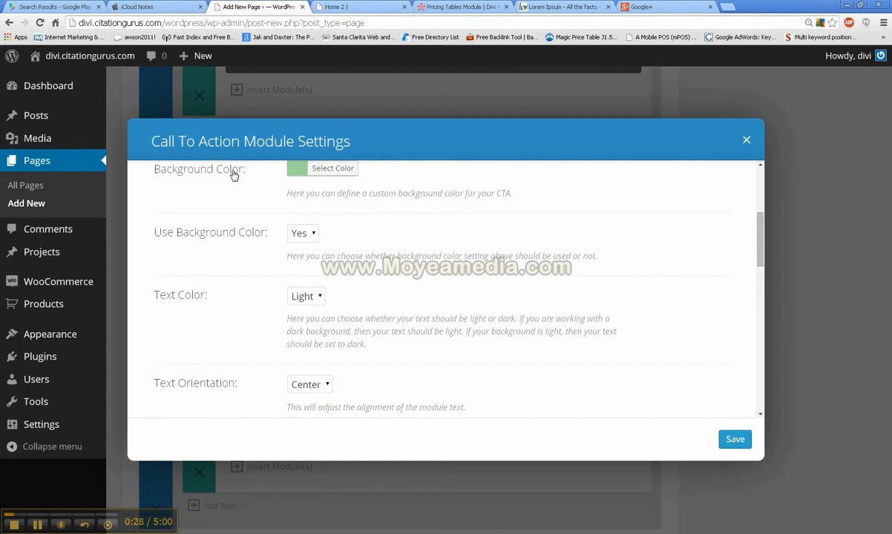
pyautogui.scroll(-3)
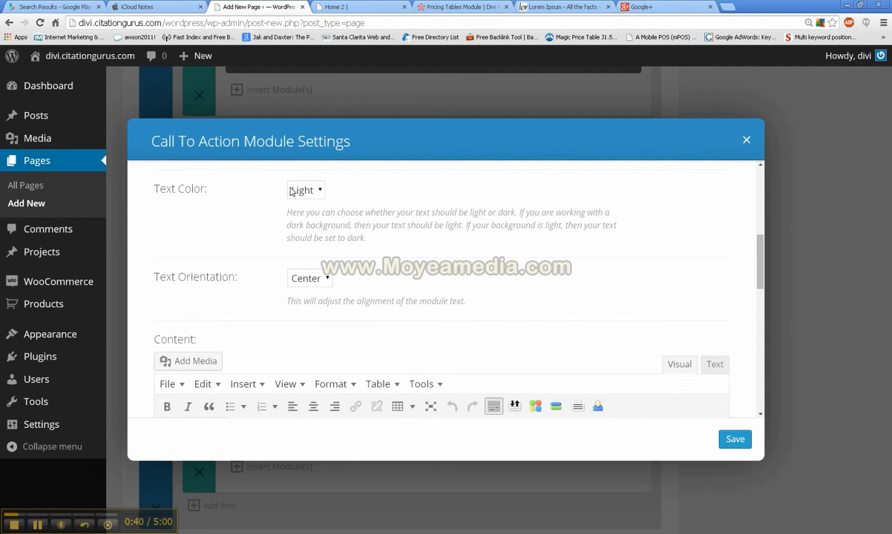
pyautogui.moveTo(300, 184)
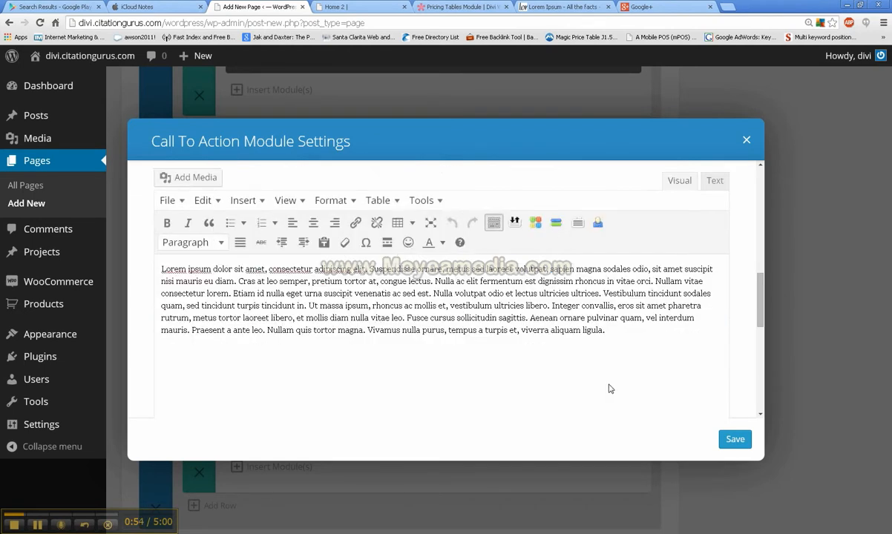
pyautogui.scroll(-3)
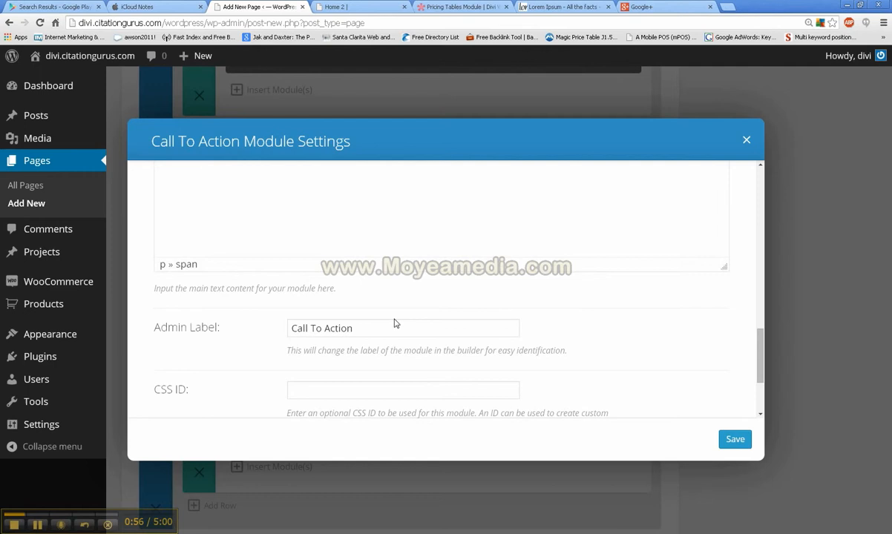
pyautogui.moveTo(395, 288)
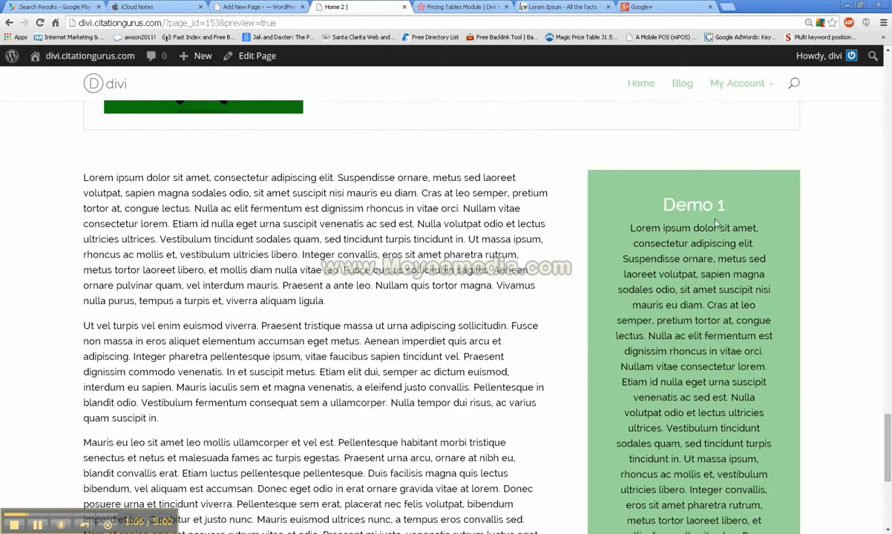
# Step: Scroll the page preview to inspect the green 'Demo 1' call-to-action box with its 'Call Now' button beside the body text
pyautogui.scroll(-3)
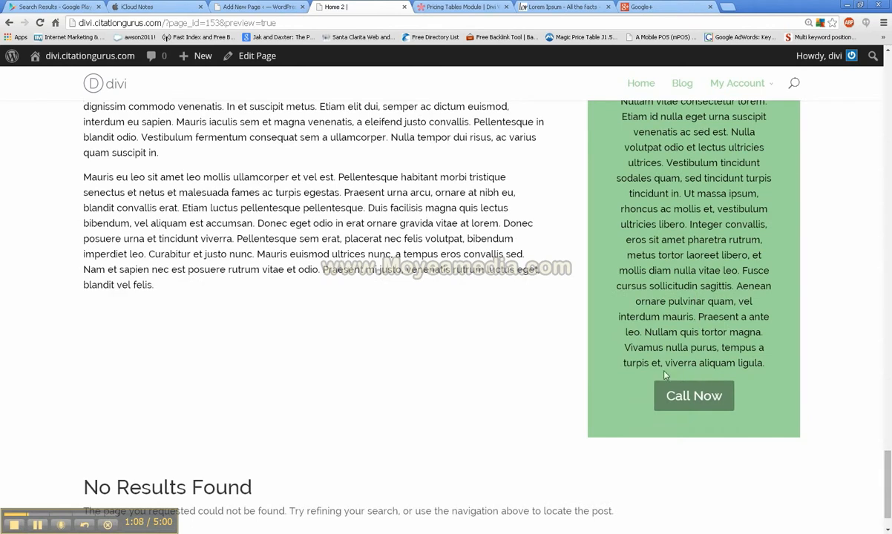
pyautogui.scroll(3)
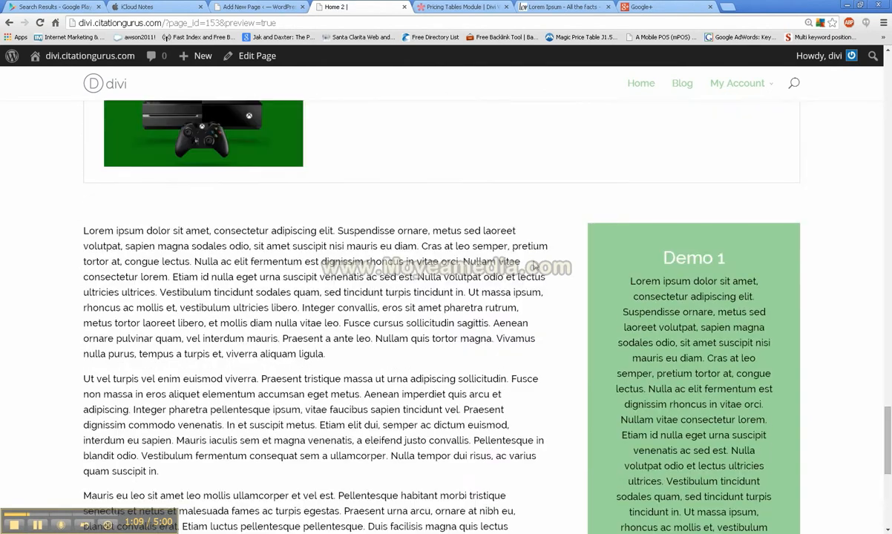
pyautogui.scroll(-3)
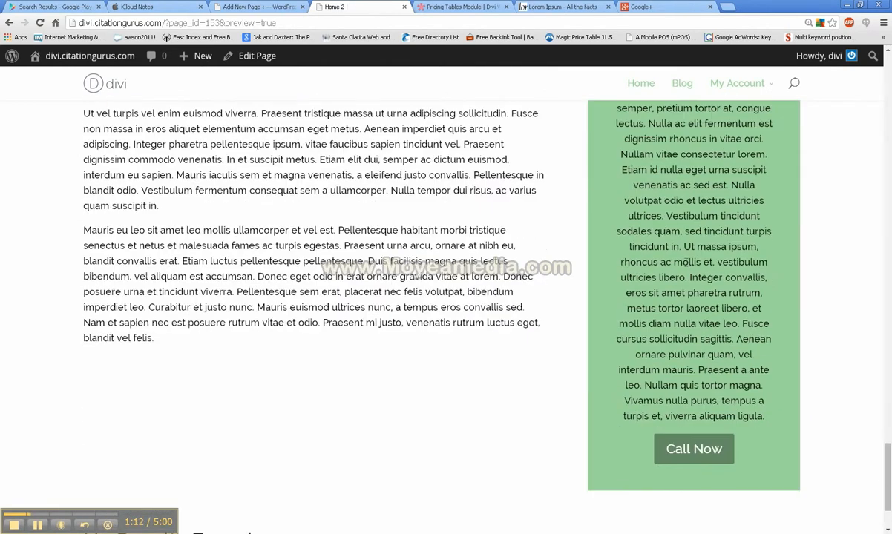
pyautogui.scroll(-3)
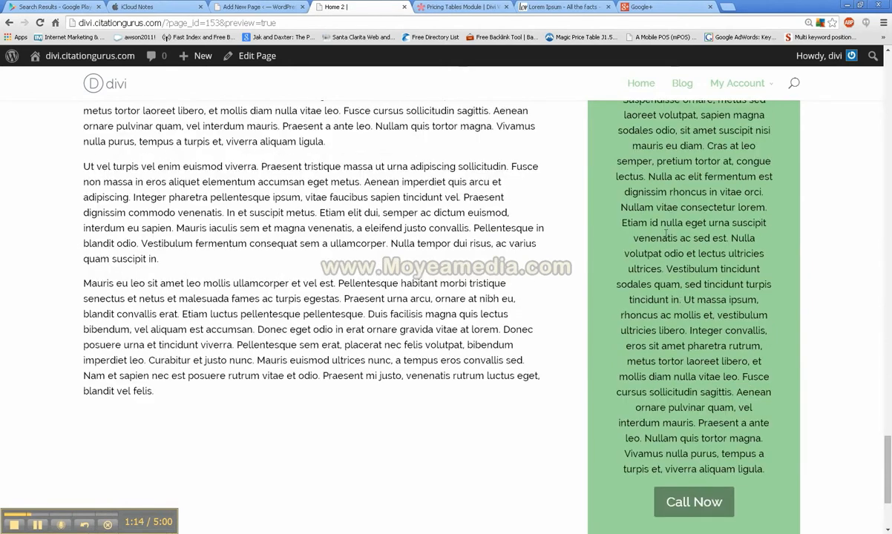
pyautogui.scroll(3)
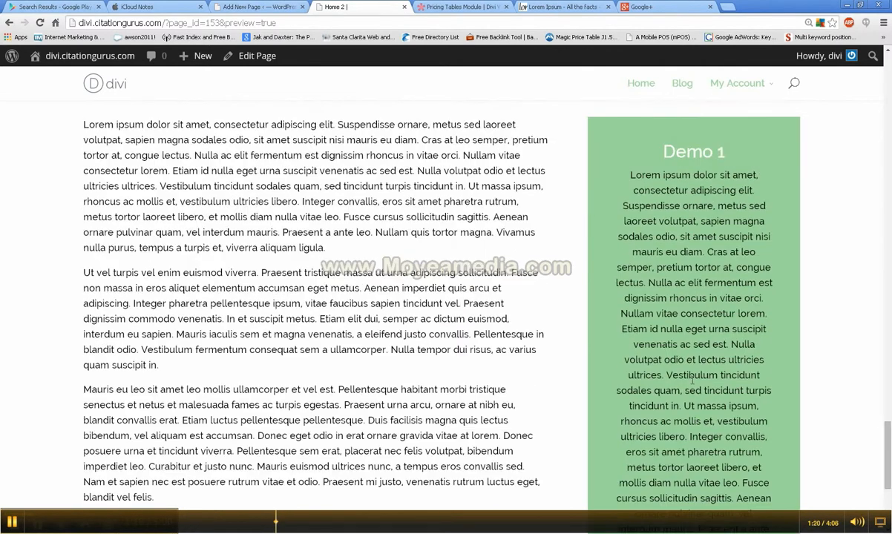
pyautogui.scroll(-3)
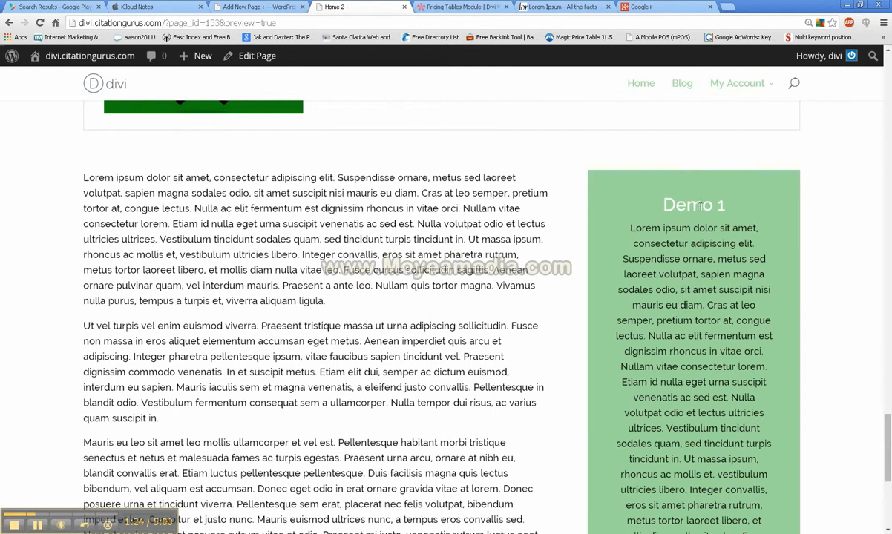
pyautogui.scroll(-3)
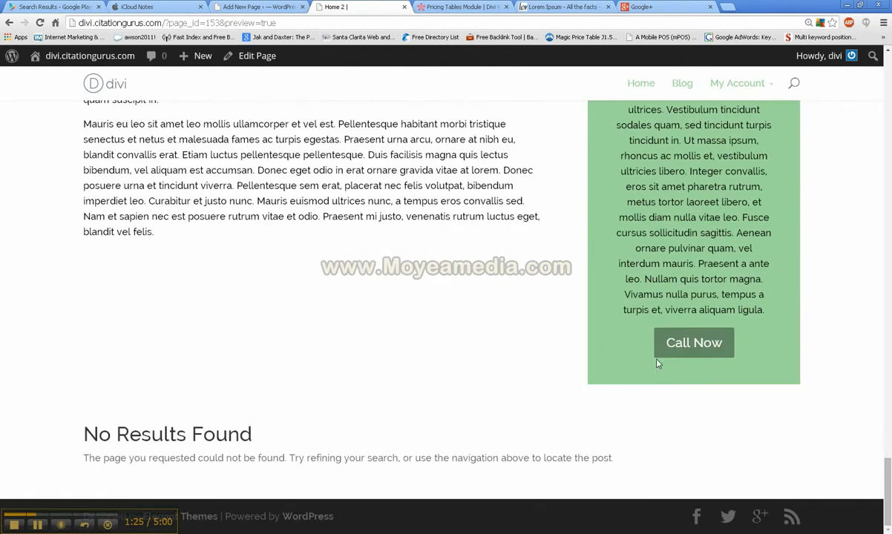
pyautogui.scroll(-3)
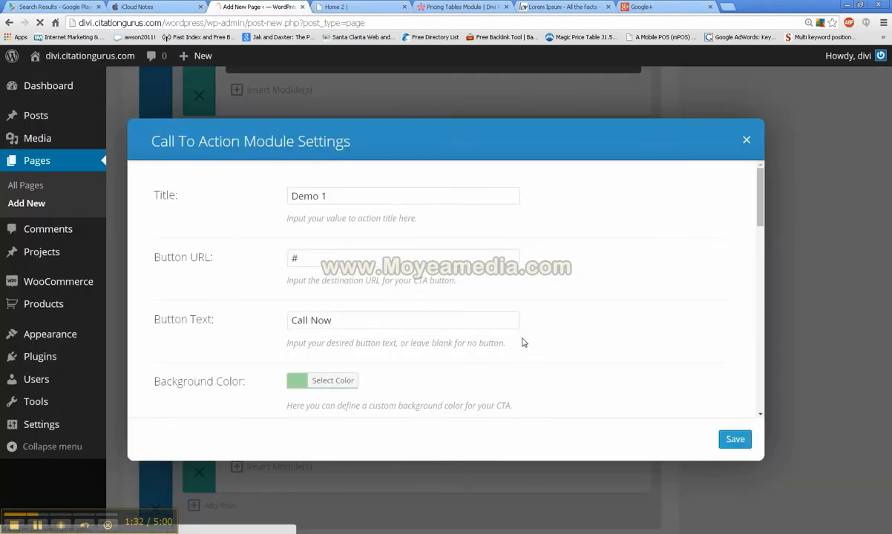
# Step: Close the Call To Action settings and preview the Home 2 page draft
pyautogui.click(404, 196)
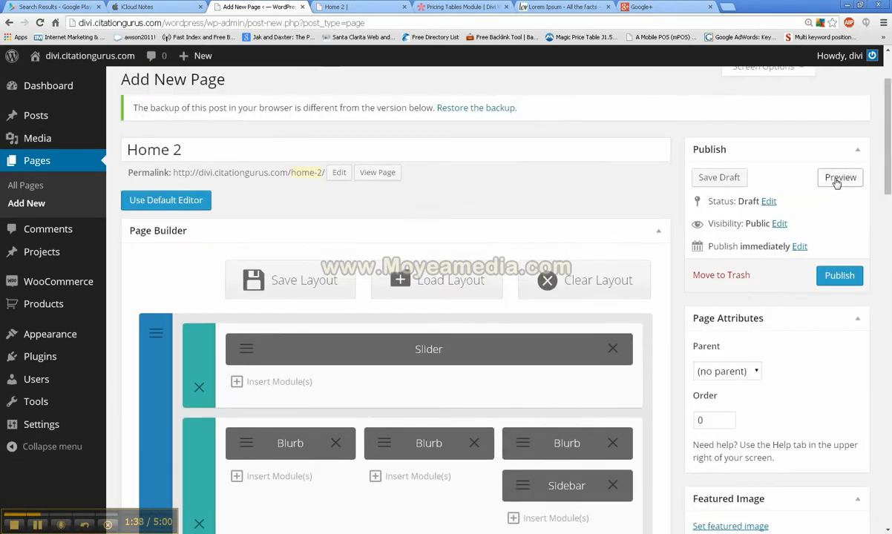
pyautogui.click(840, 178)
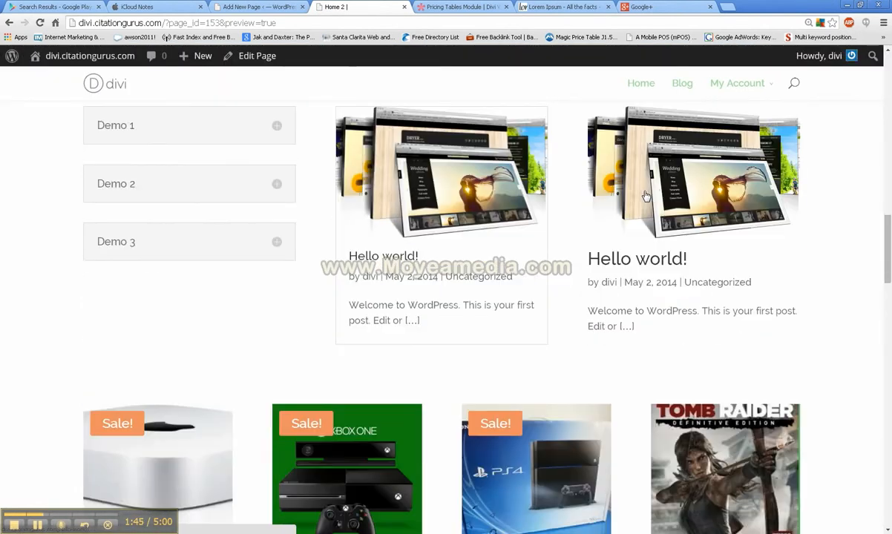
# Step: Scroll the preview to the 'Call Now' button, then return to editing the Home 2 page
pyautogui.scroll(-3)
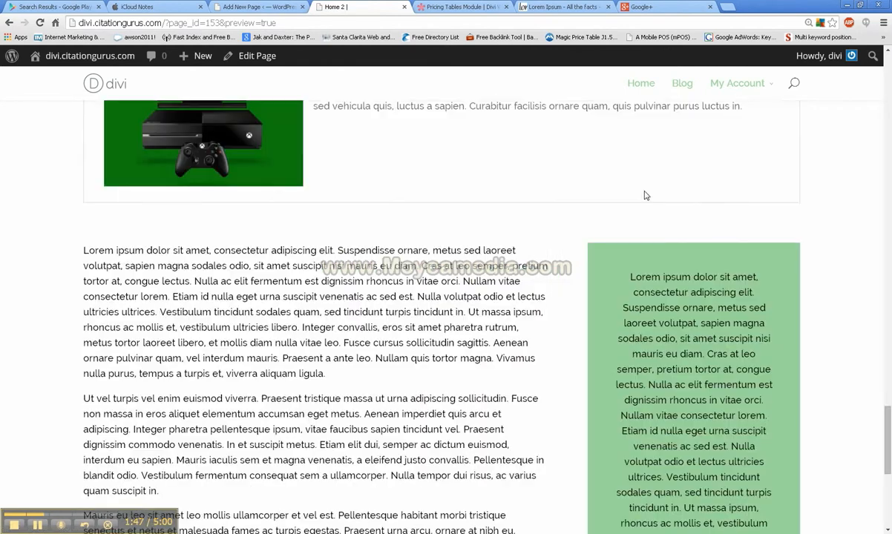
pyautogui.scroll(-3)
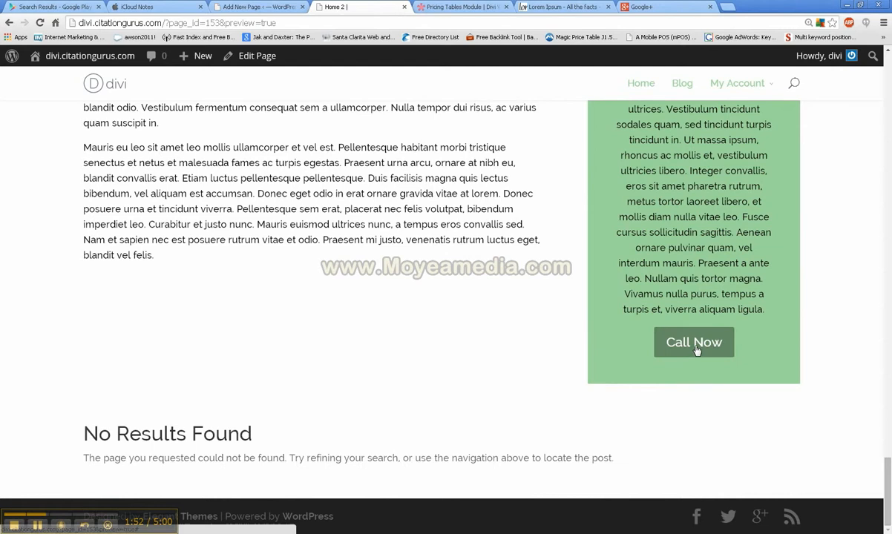
pyautogui.moveTo(703, 357)
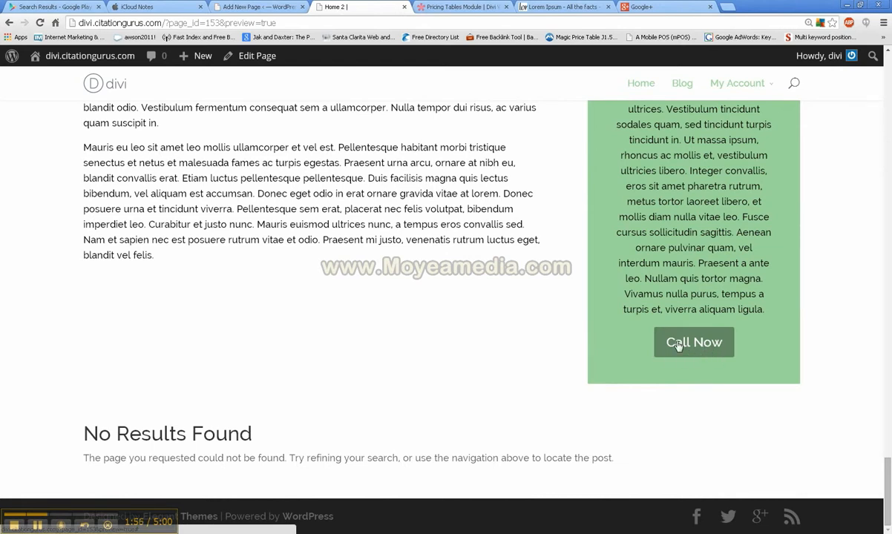
pyautogui.moveTo(534, 52)
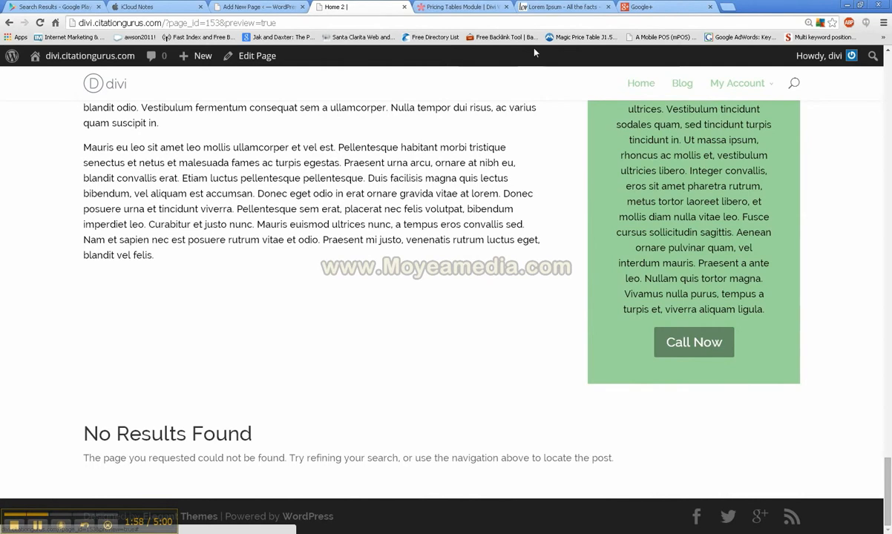
pyautogui.click(255, 6)
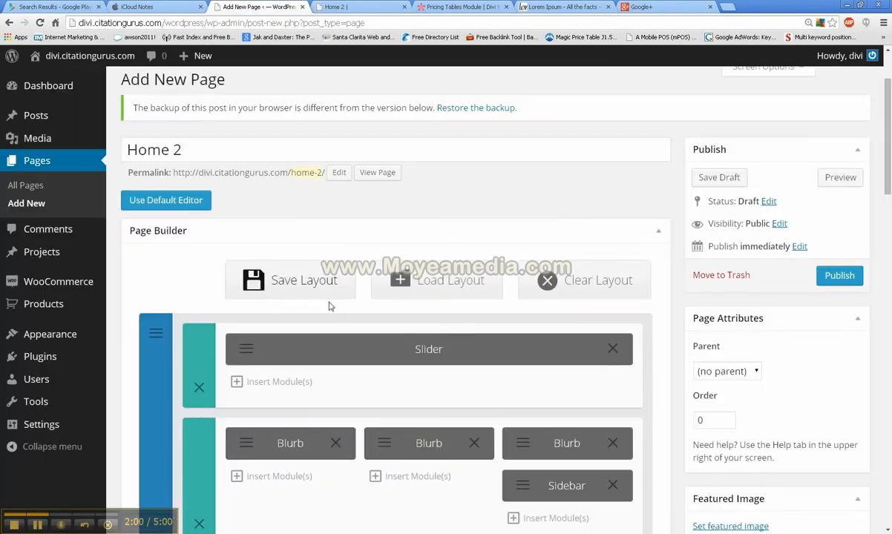
# Step: Review the Portfolio module's grid layout, 10 posts, title and category options, then close its settings
pyautogui.scroll(-3)
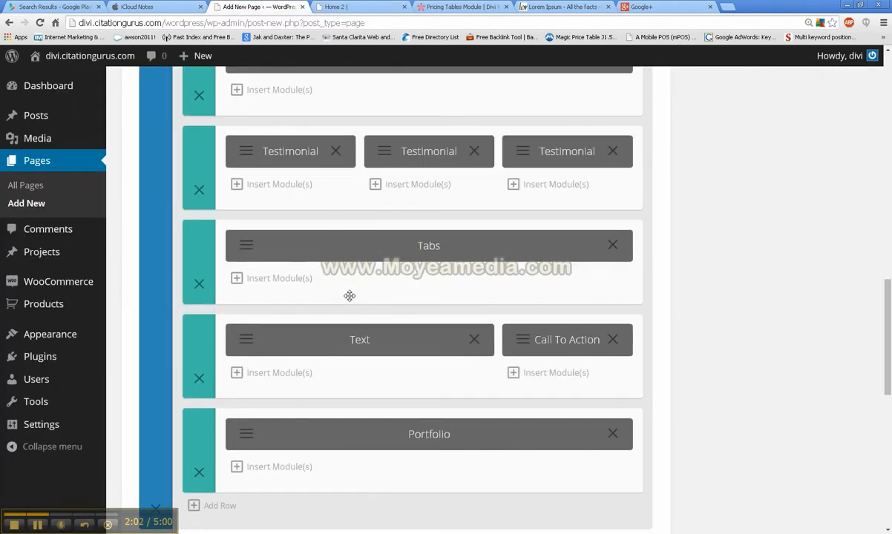
pyautogui.scroll(-3)
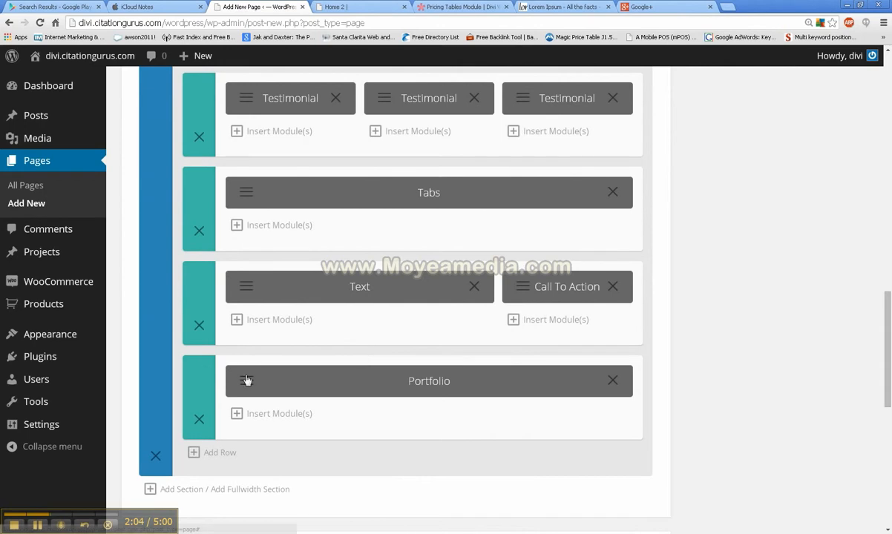
pyautogui.click(429, 380)
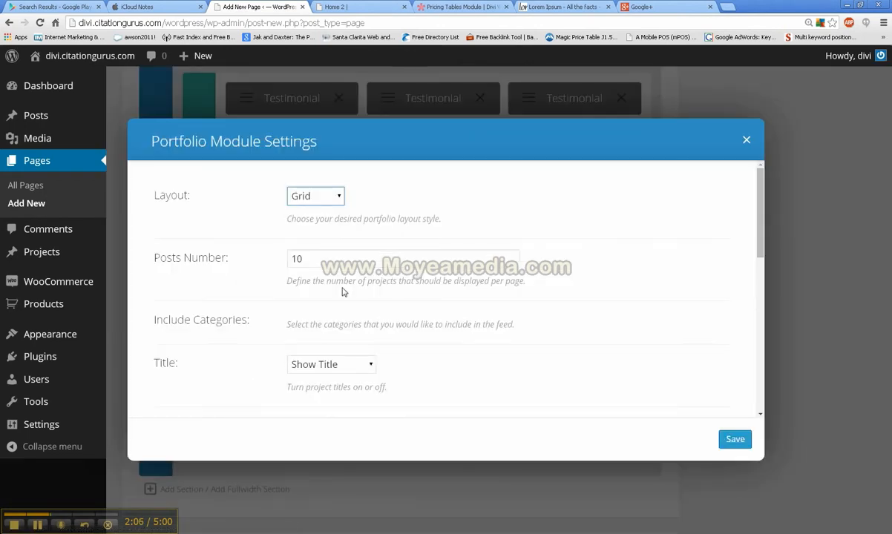
pyautogui.scroll(-3)
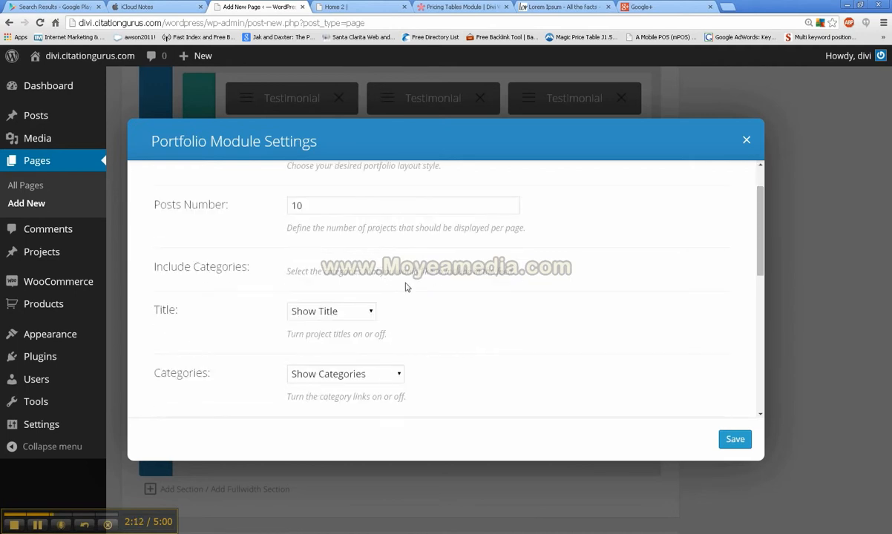
pyautogui.moveTo(312, 268)
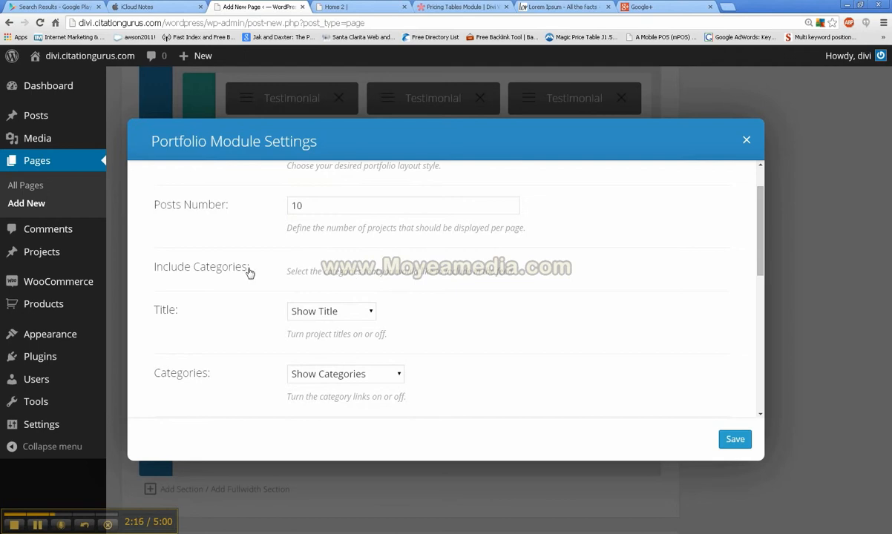
pyautogui.moveTo(249, 273)
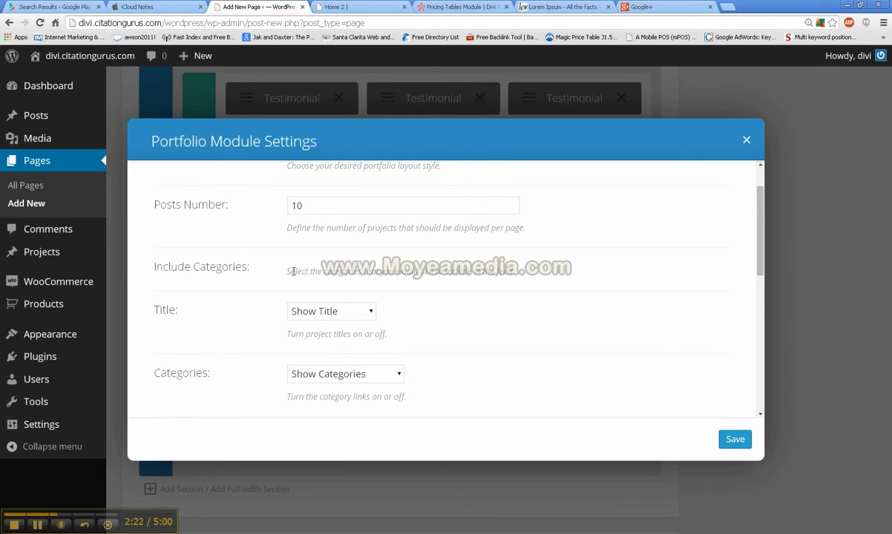
pyautogui.moveTo(469, 265)
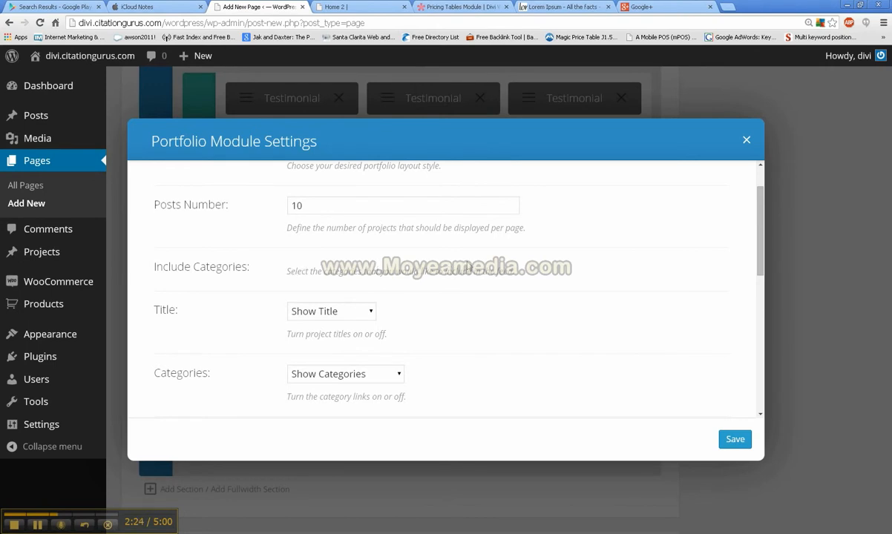
pyautogui.moveTo(359, 273)
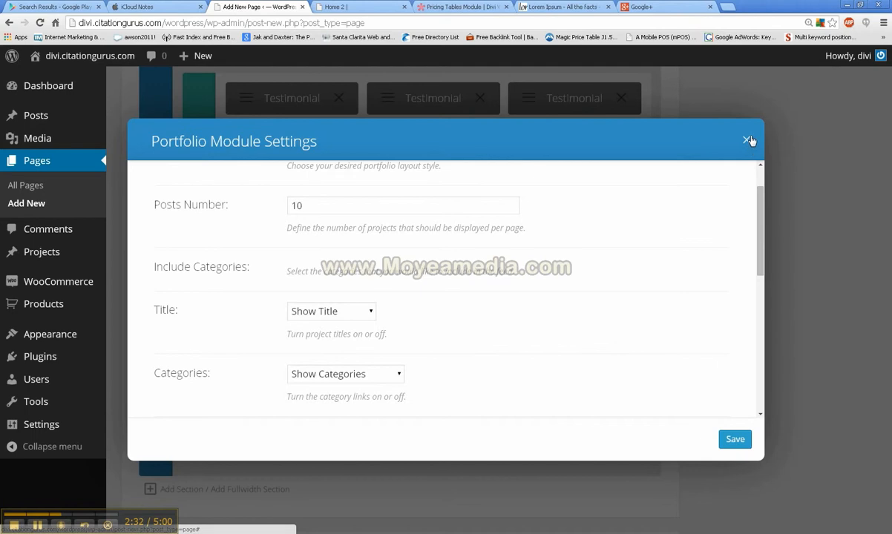
pyautogui.click(748, 140)
pyautogui.write('google.com')
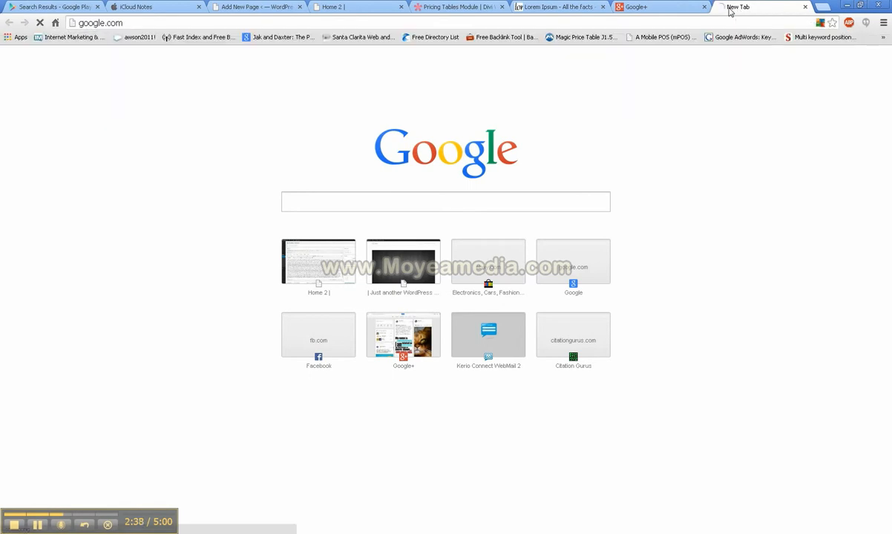
# Step: Search Google for 'divi', open the Divi WordPress Theme result and launch Elegant Themes' live demo
pyautogui.write('divi')
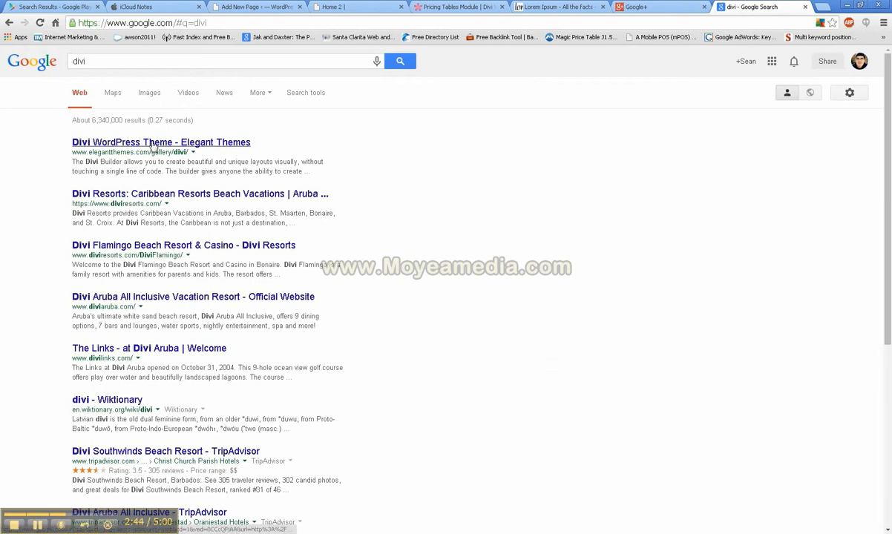
pyautogui.click(160, 143)
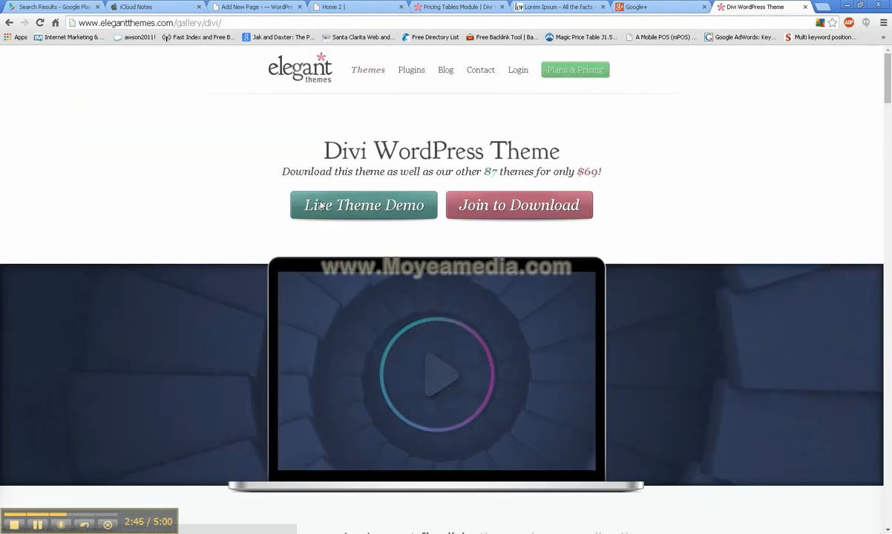
pyautogui.click(364, 205)
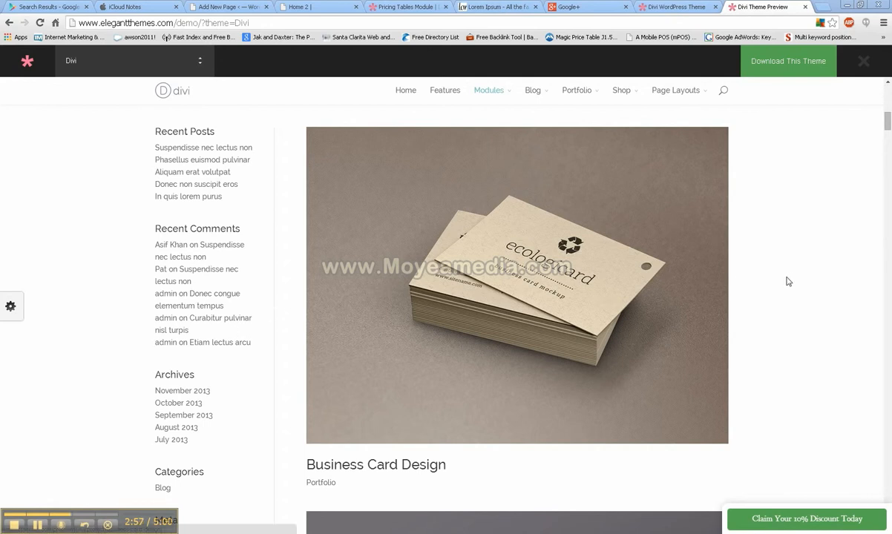
# Step: Scroll through the demo's portfolio posts, then open the Portfolio Module demo page
pyautogui.scroll(-3)
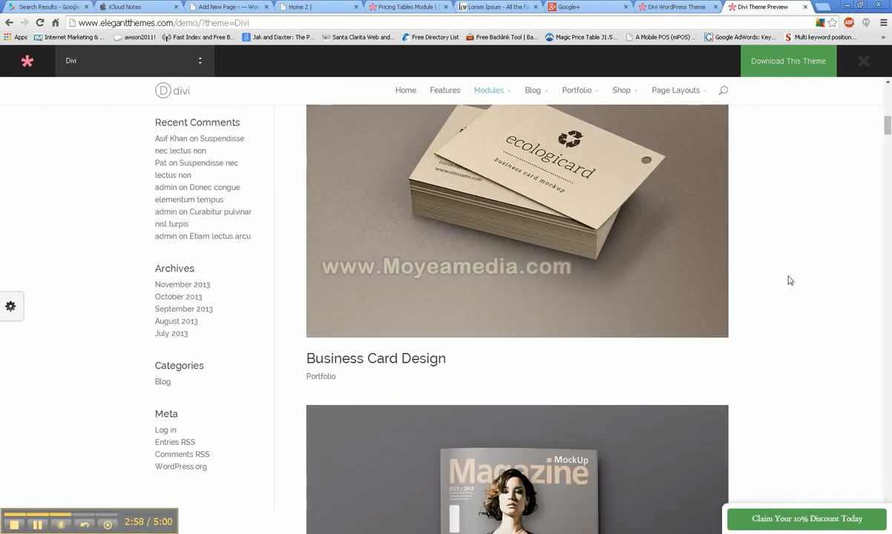
pyautogui.scroll(-3)
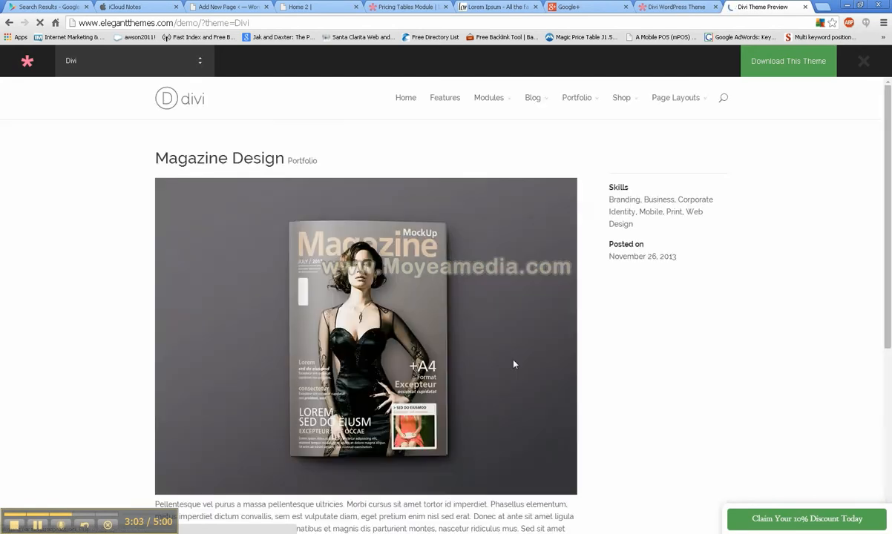
pyautogui.scroll(-3)
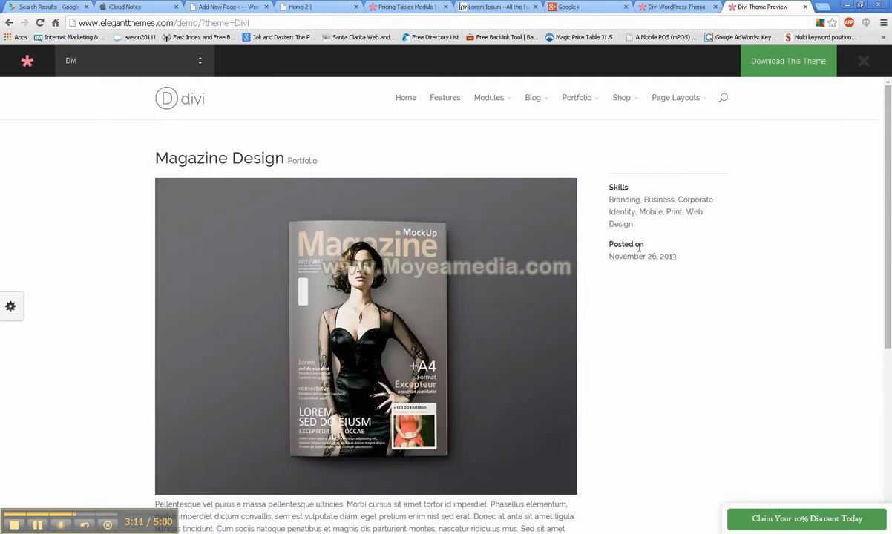
pyautogui.click(488, 98)
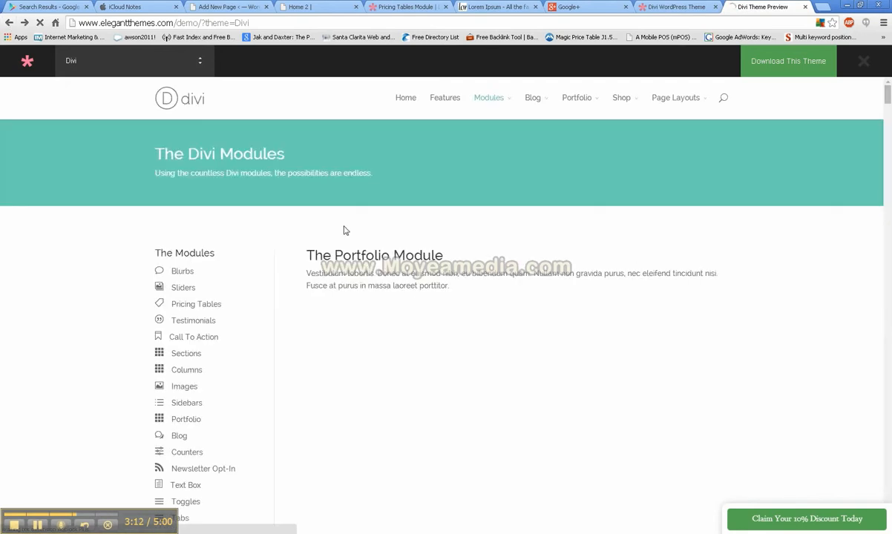
# Step: Scroll past the fullwidth portfolio list to the Grid Portfolio with Sidebar and Full Width Grid layouts
pyautogui.scroll(-3)
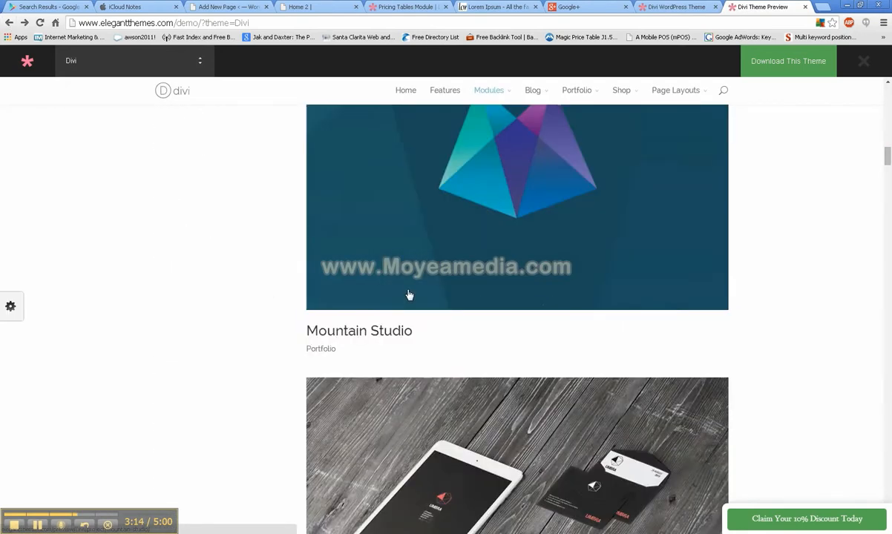
pyautogui.scroll(-3)
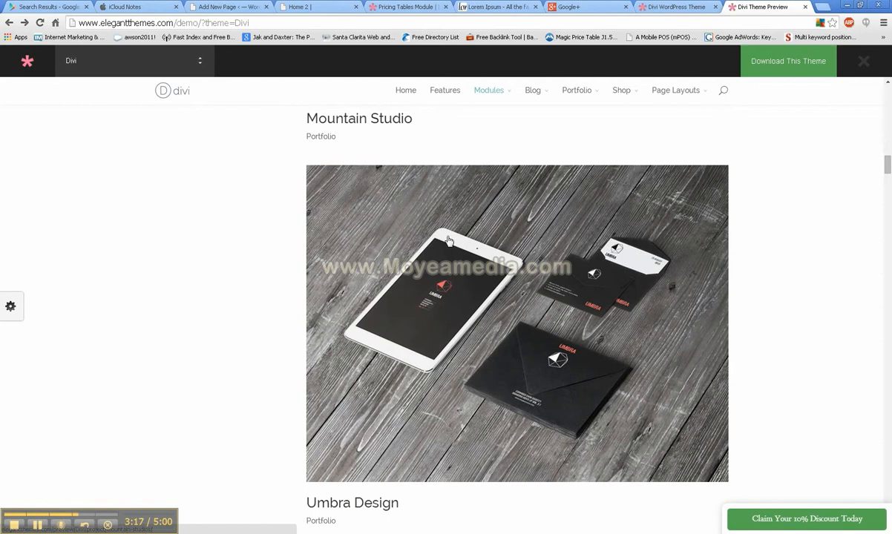
pyautogui.scroll(-3)
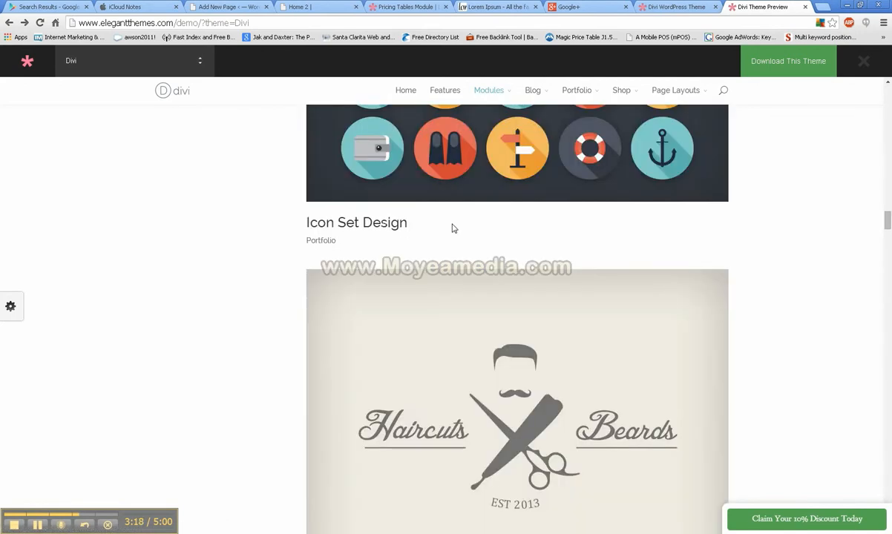
pyautogui.scroll(-3)
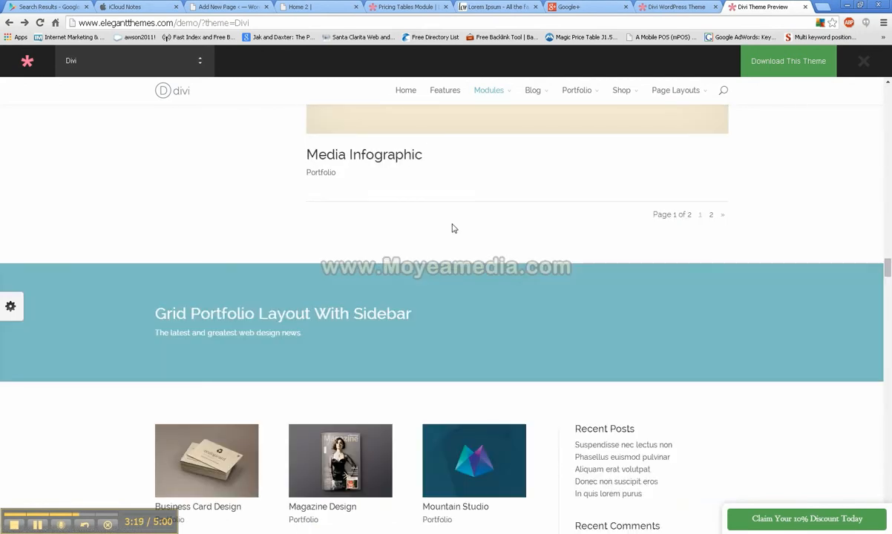
pyautogui.scroll(-3)
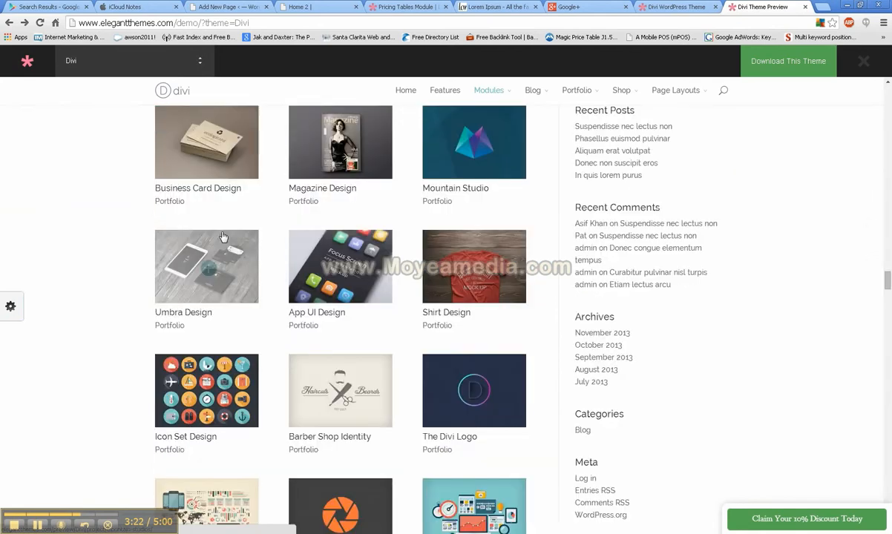
pyautogui.moveTo(461, 281)
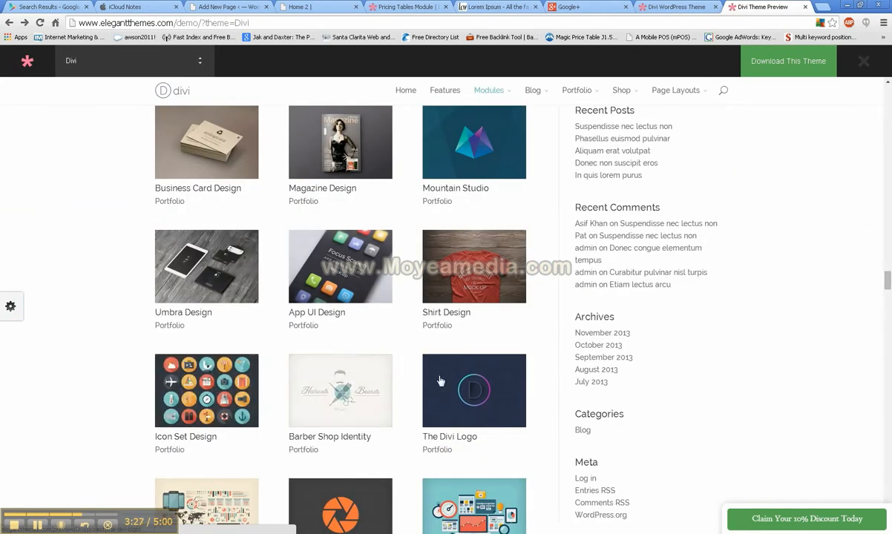
pyautogui.scroll(-3)
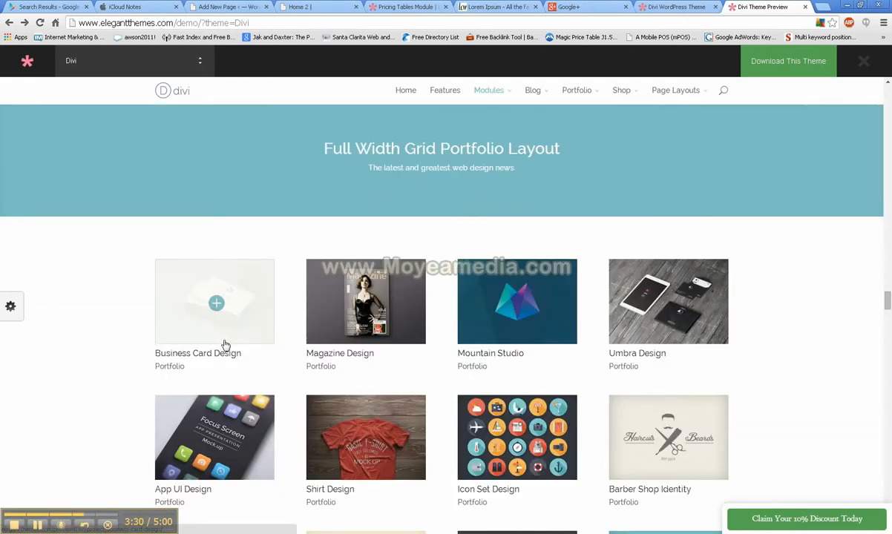
pyautogui.scroll(-3)
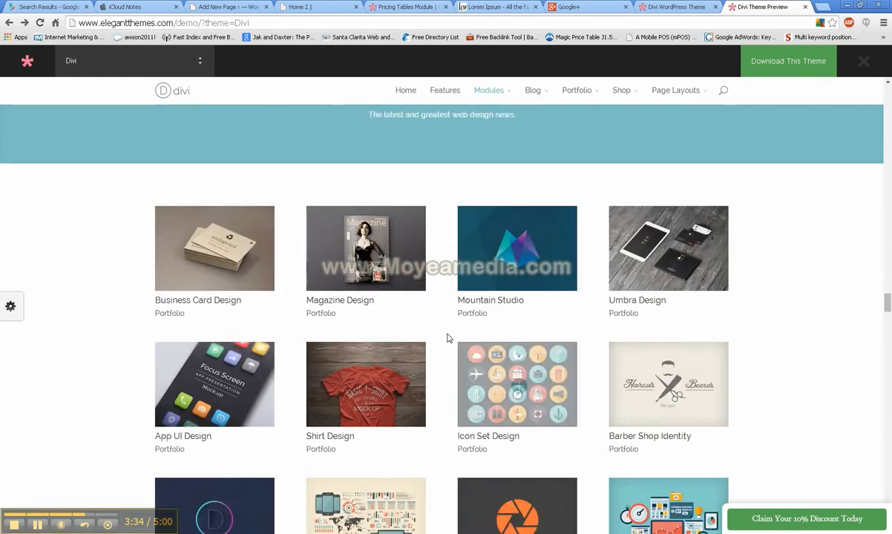
pyautogui.scroll(-3)
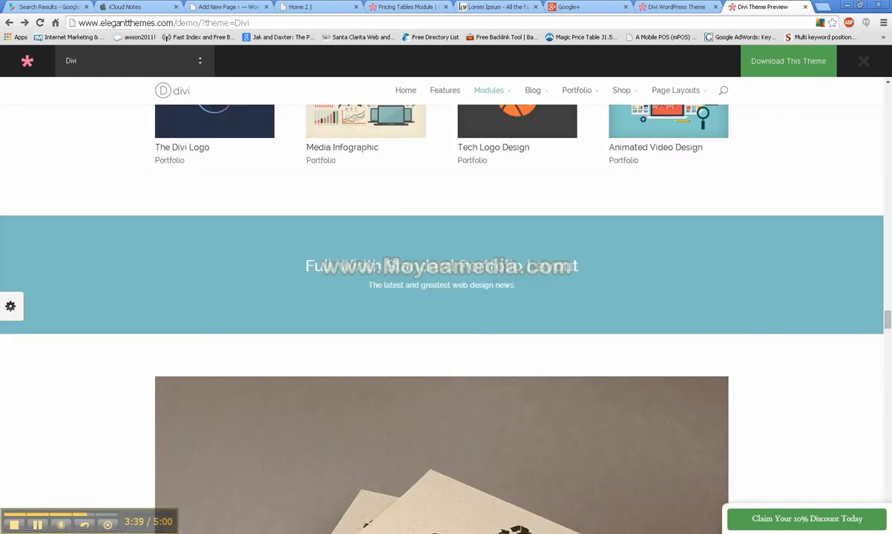
pyautogui.scroll(-3)
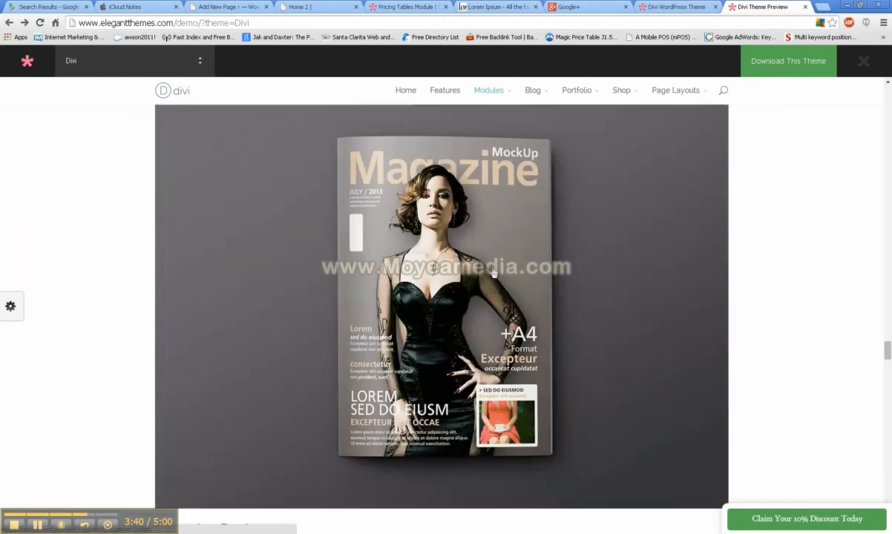
pyautogui.scroll(-3)
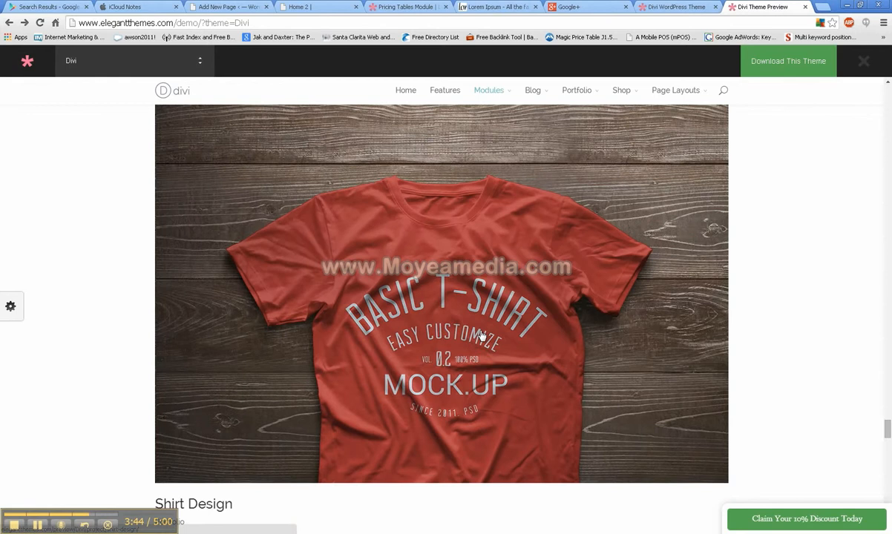
pyautogui.scroll(-3)
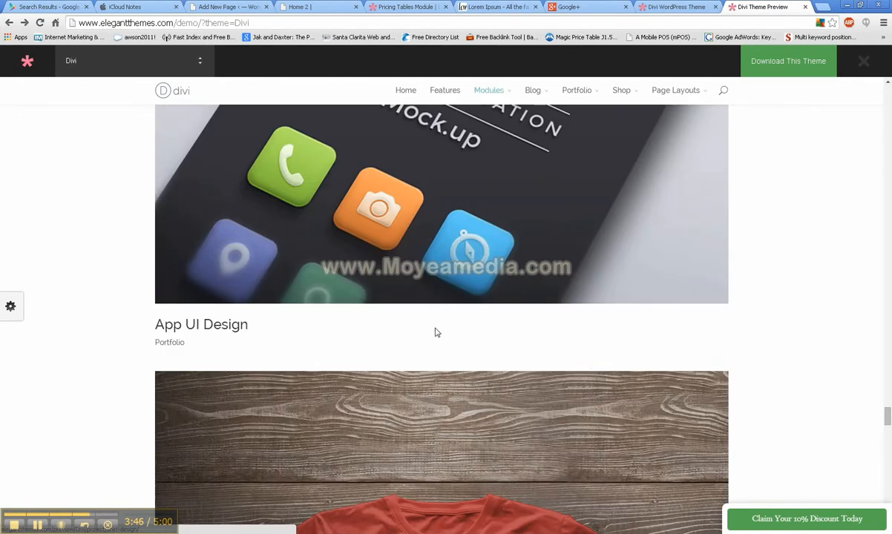
pyautogui.scroll(-3)
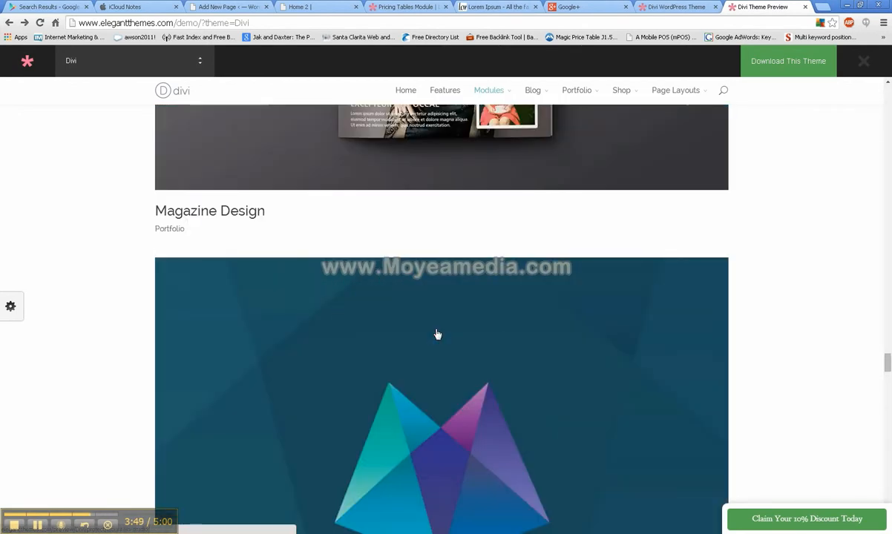
pyautogui.scroll(-3)
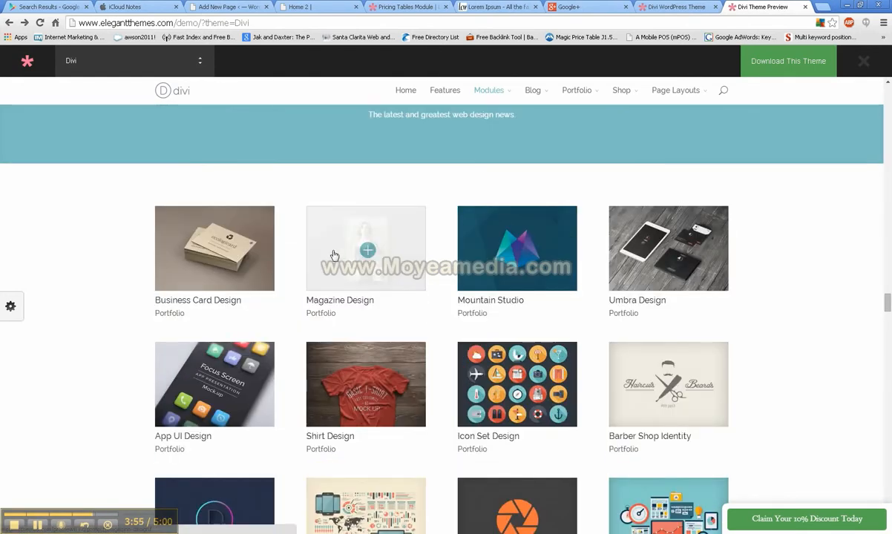
pyautogui.click(365, 249)
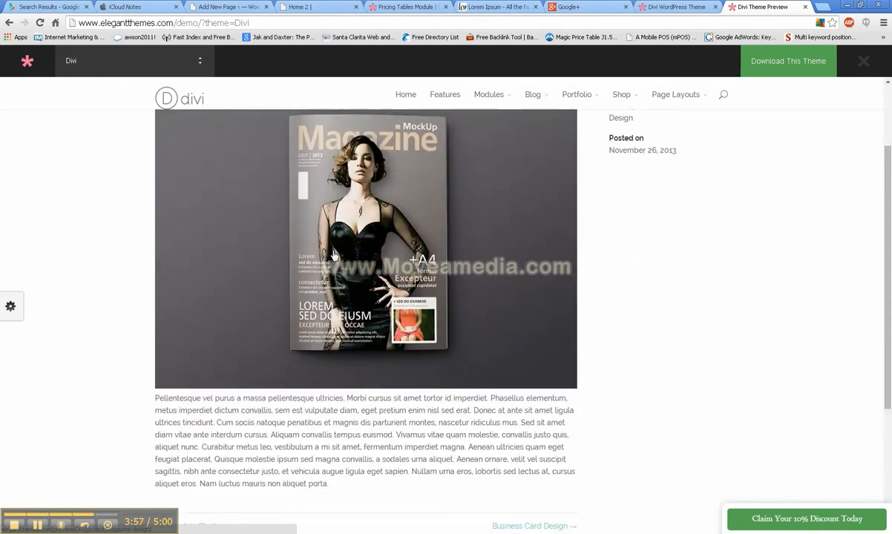
# Step: Scroll the Magazine Design project page through its skills list and previous/next links to the footer widgets
pyautogui.scroll(-3)
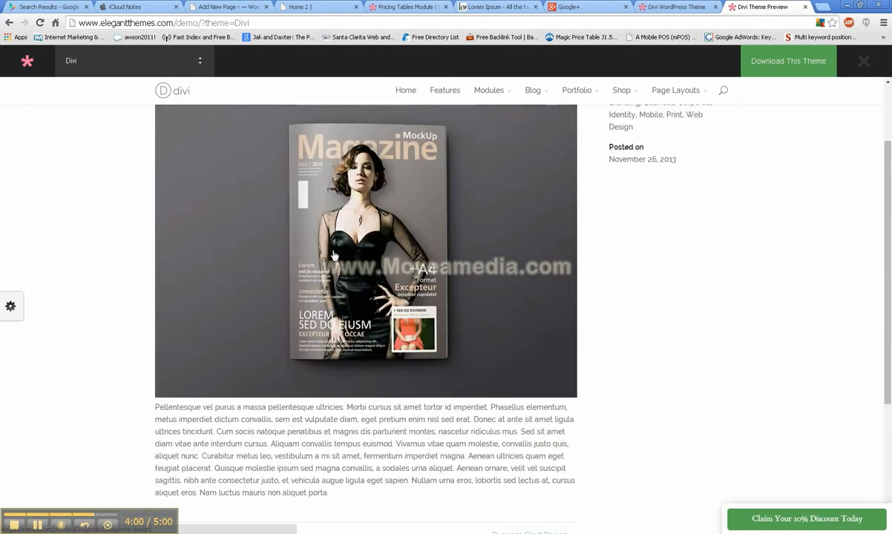
pyautogui.scroll(3)
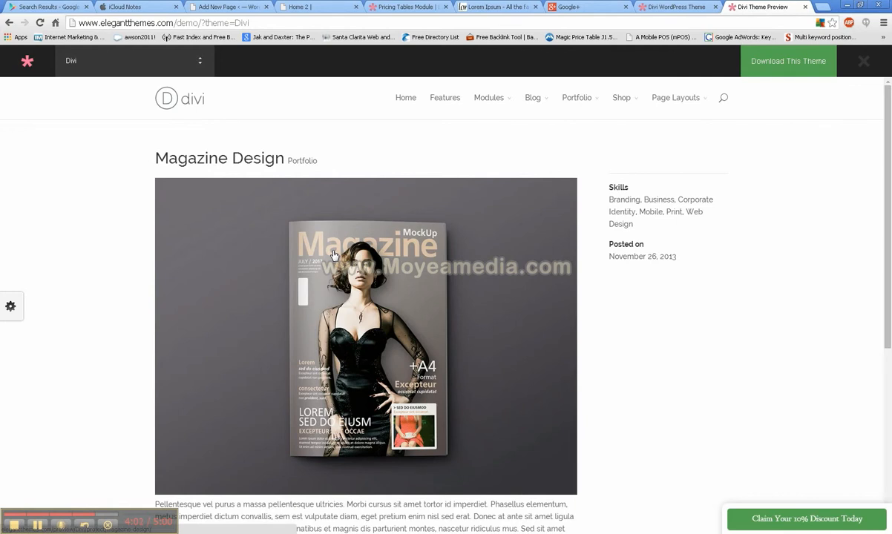
pyautogui.scroll(-3)
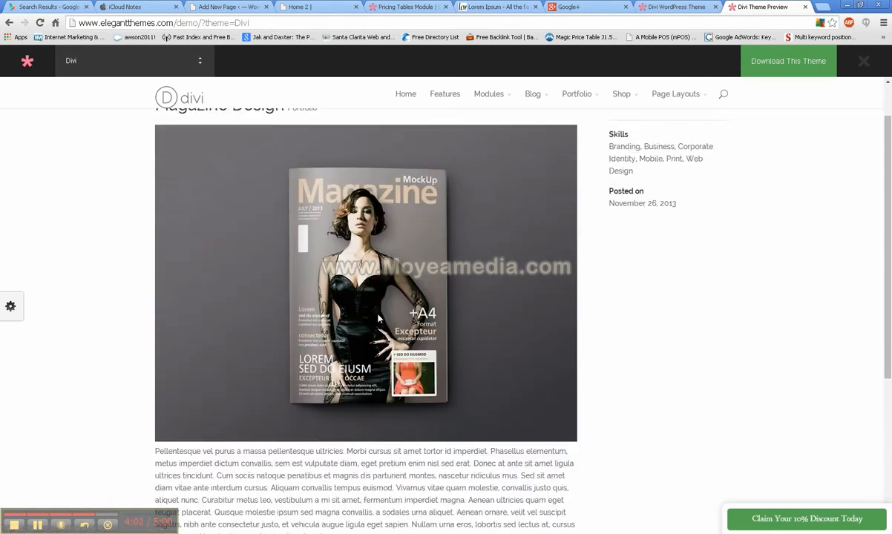
pyautogui.scroll(-3)
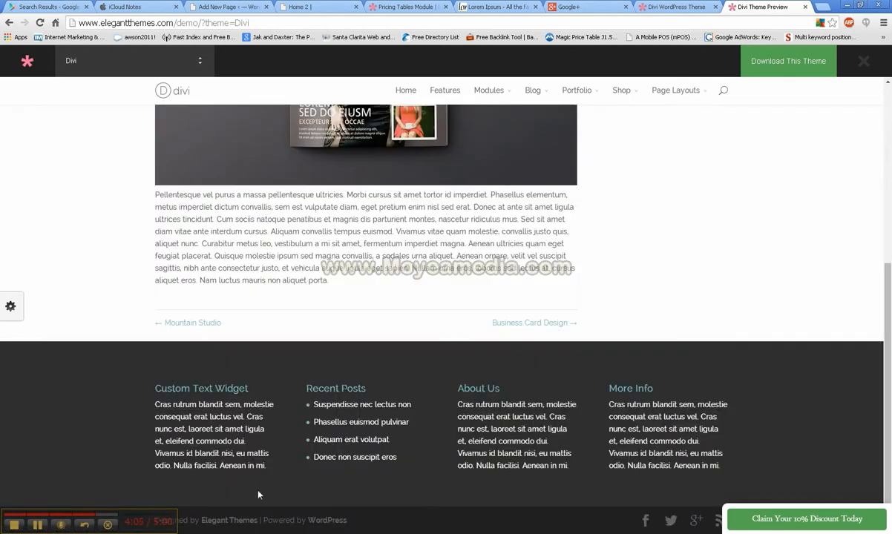